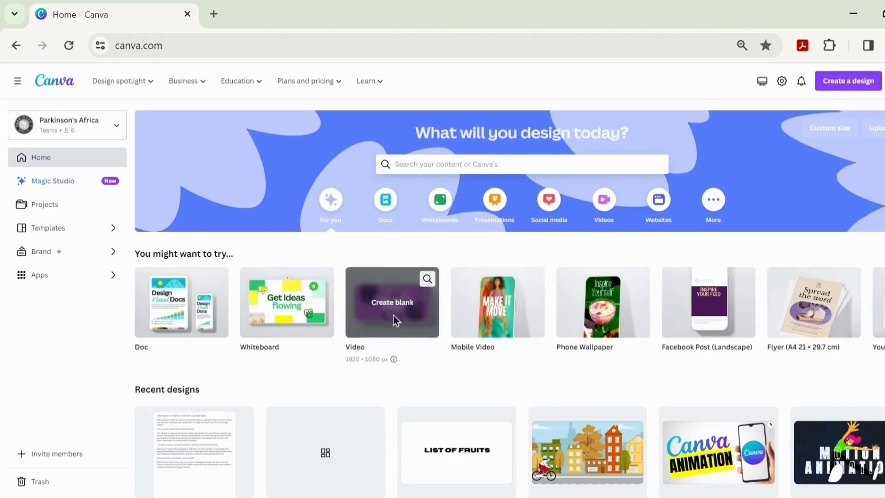
# Start a blank video design and bring up the Elements library
pyautogui.click(392, 303)
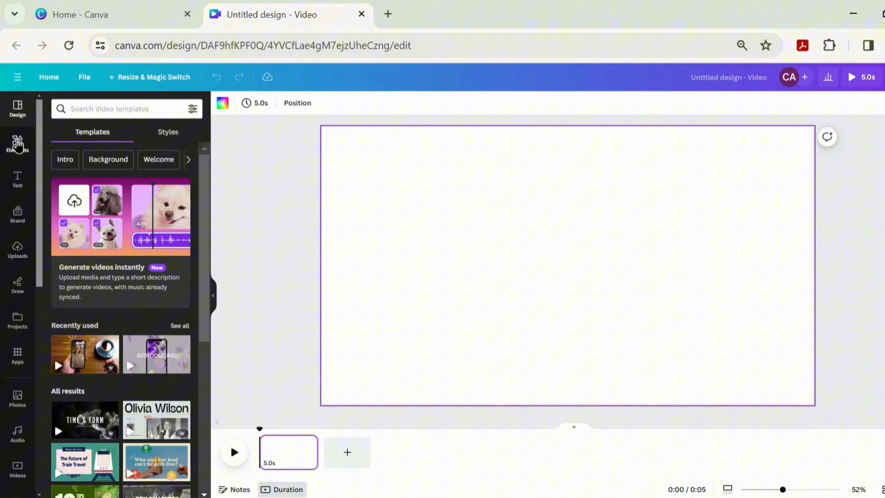
pyautogui.click(16, 144)
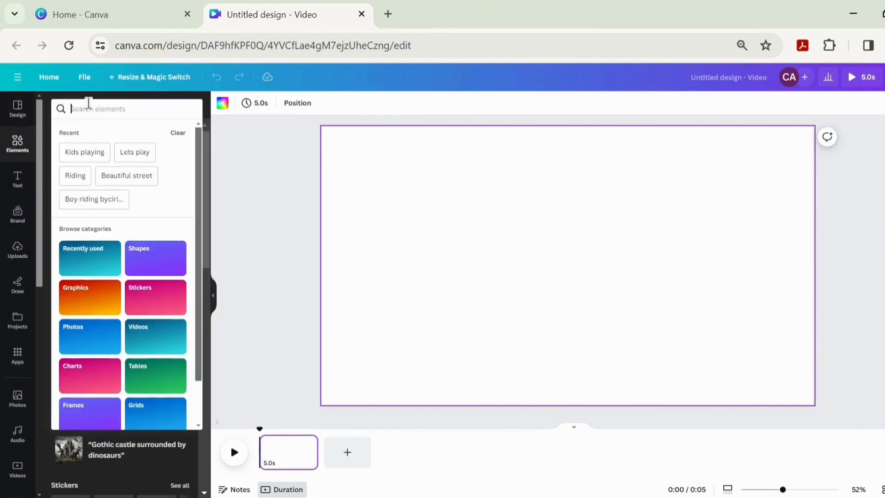
# Add the 'Beautiful street' houses-and-trees graphic and select it on the canvas
pyautogui.write('B')
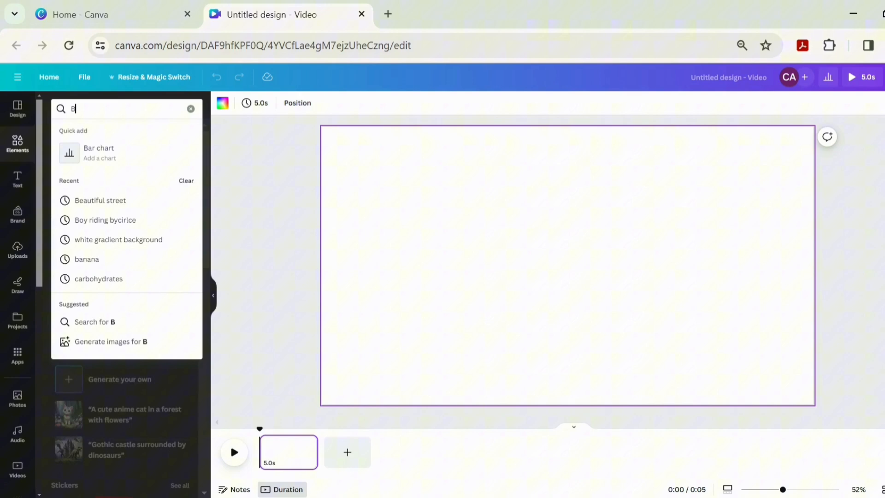
pyautogui.click(100, 200)
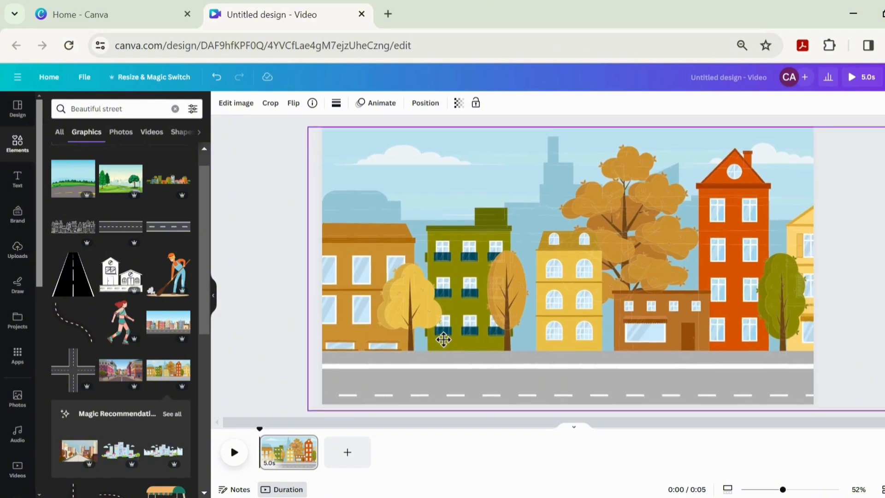
pyautogui.click(443, 338)
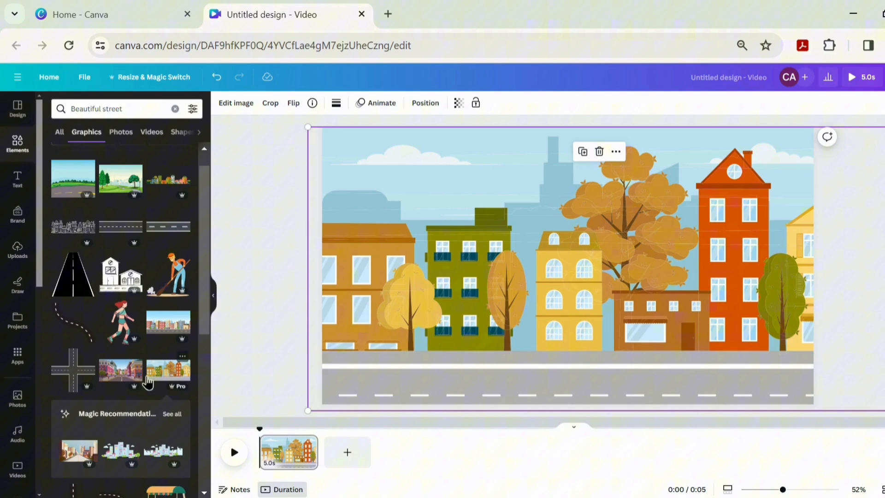
pyautogui.moveTo(176, 109)
pyautogui.write('a')
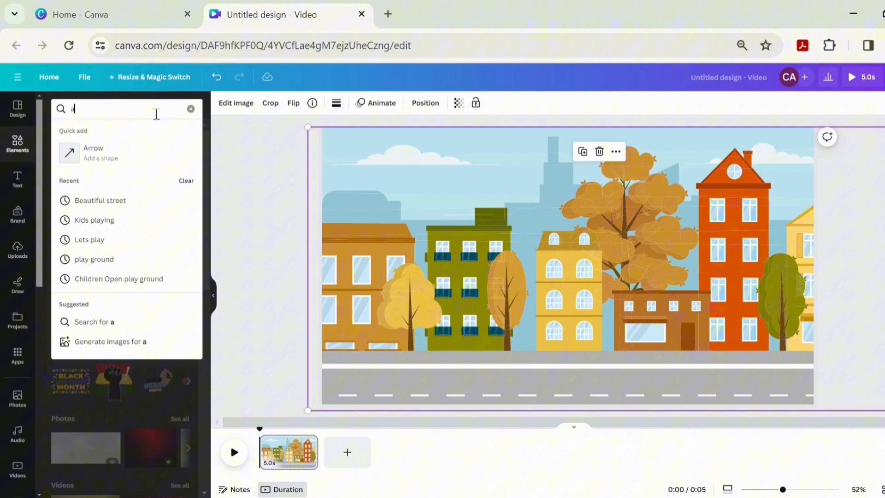
# Search 'Boy riding bycirlce' filtered to Animated graphics only
pyautogui.write('bo')
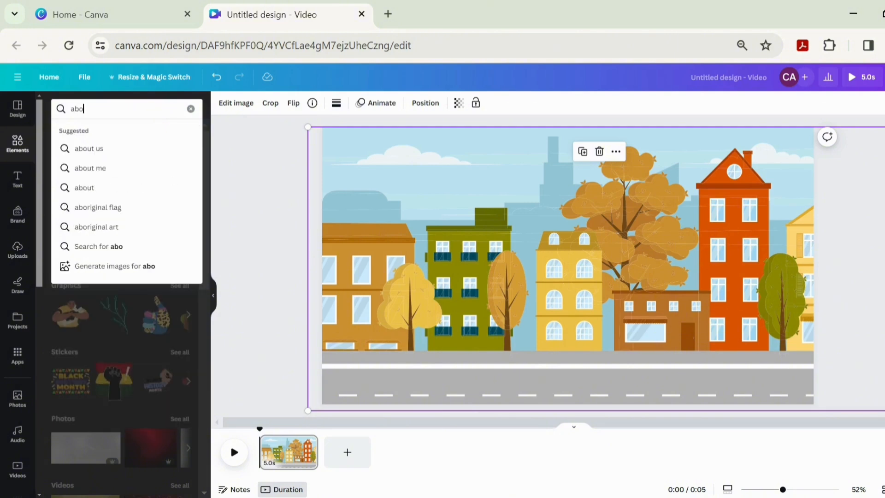
pyautogui.write('Boy riding bycirlce')
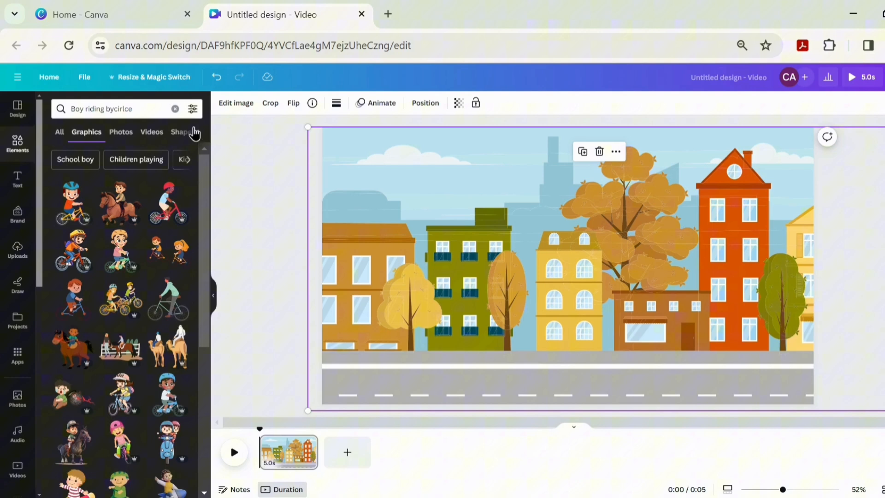
pyautogui.click(193, 108)
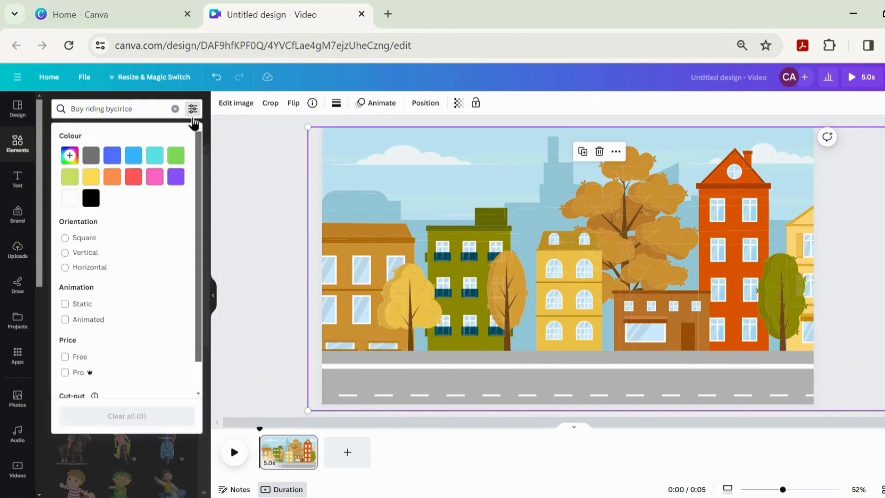
pyautogui.scroll(-3)
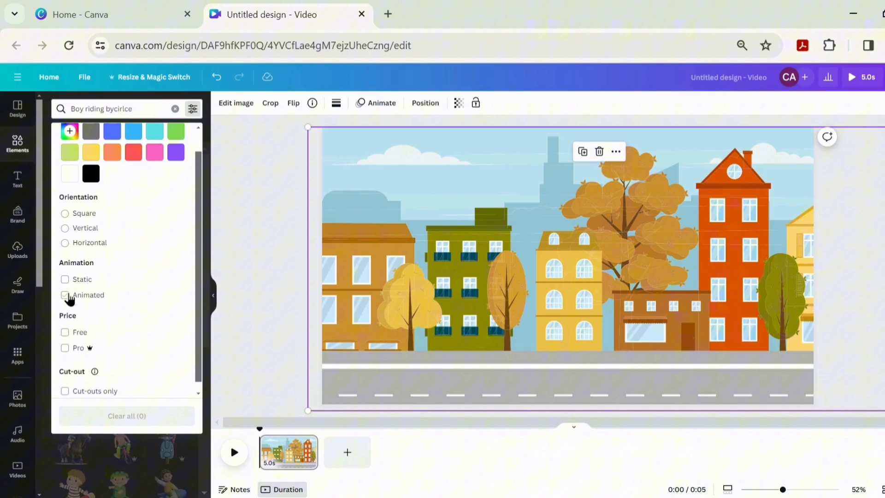
pyautogui.click(65, 295)
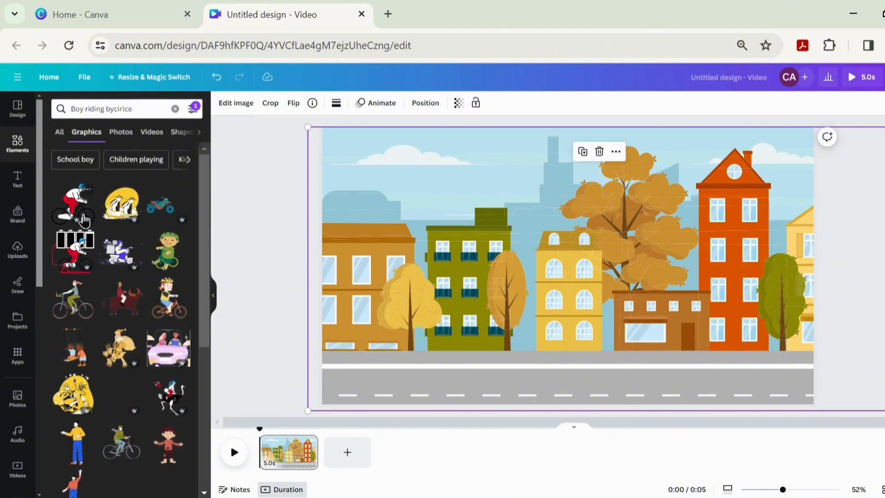
# Add the animated cycling boy and place him on the road at the left
pyautogui.click(72, 203)
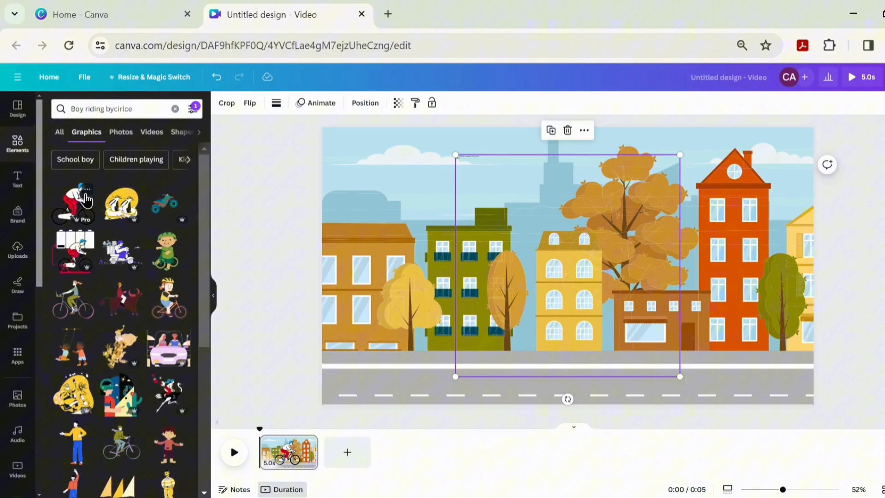
pyautogui.click(72, 203)
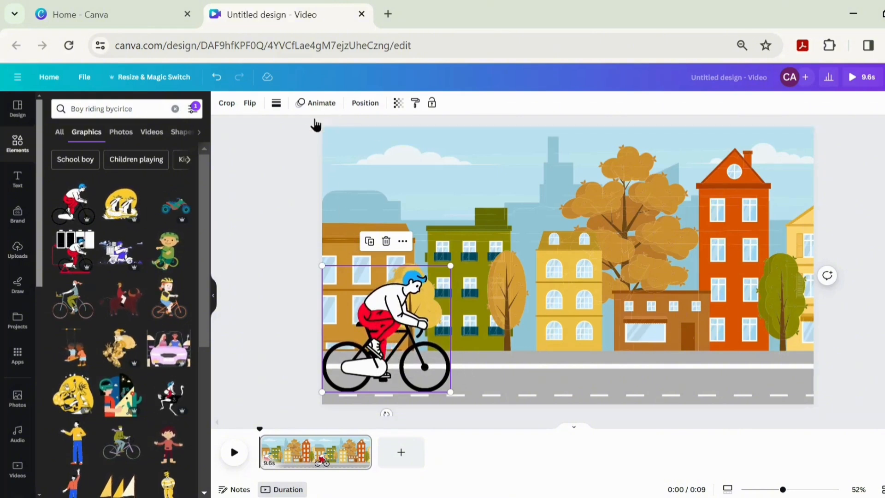
# Give the cyclist a custom Smooth motion path along the road and preview it
pyautogui.click(316, 102)
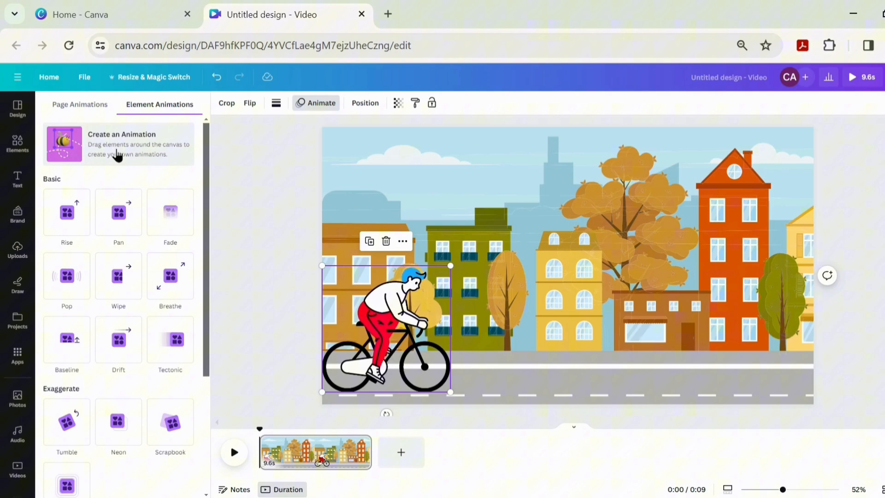
pyautogui.click(119, 145)
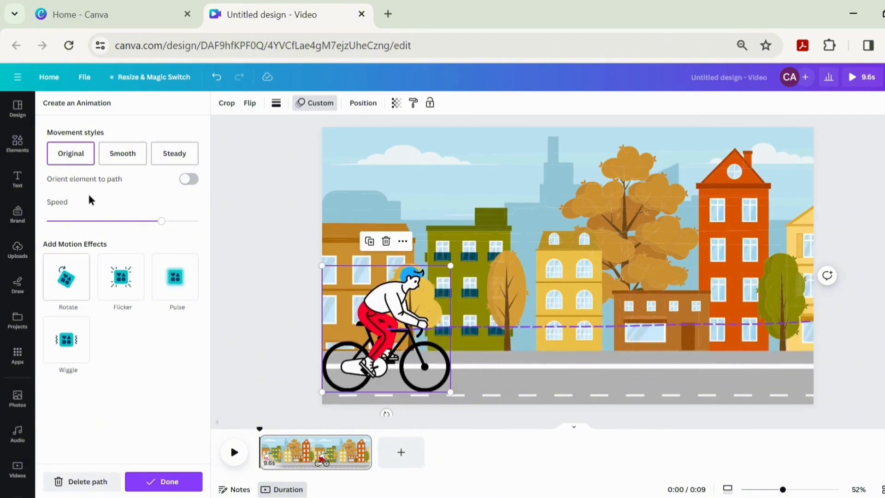
pyautogui.click(122, 153)
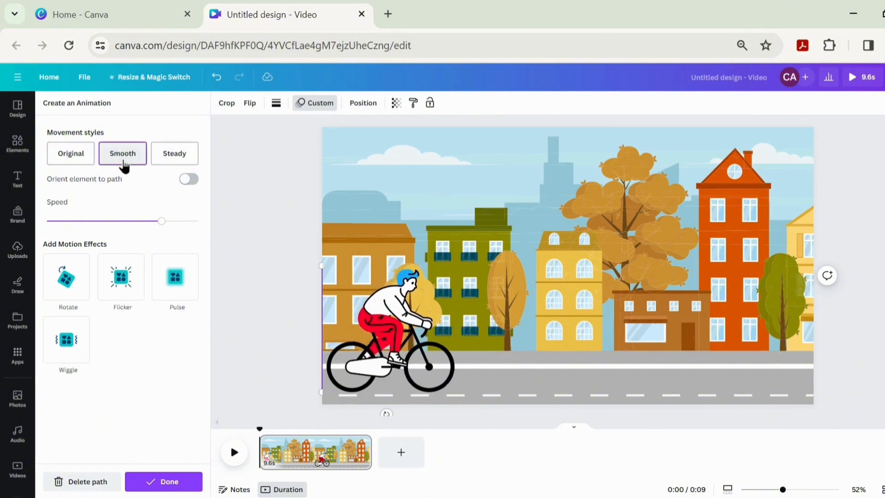
pyautogui.click(389, 328)
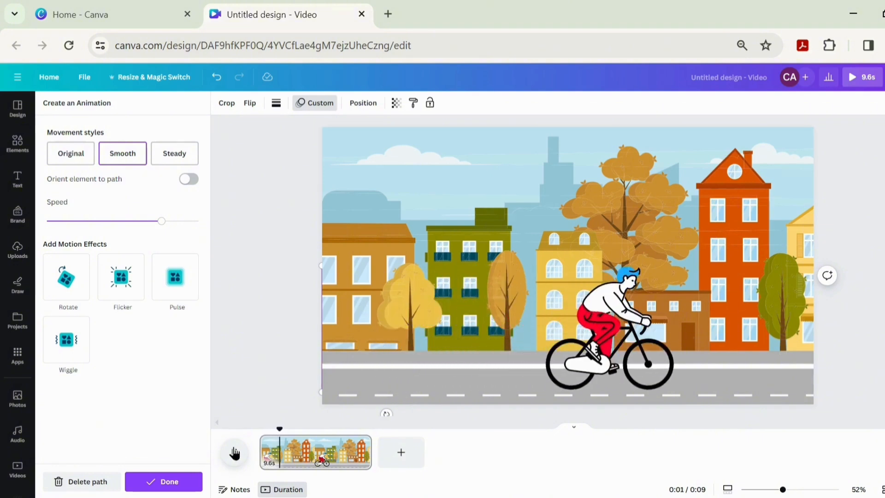
pyautogui.click(163, 481)
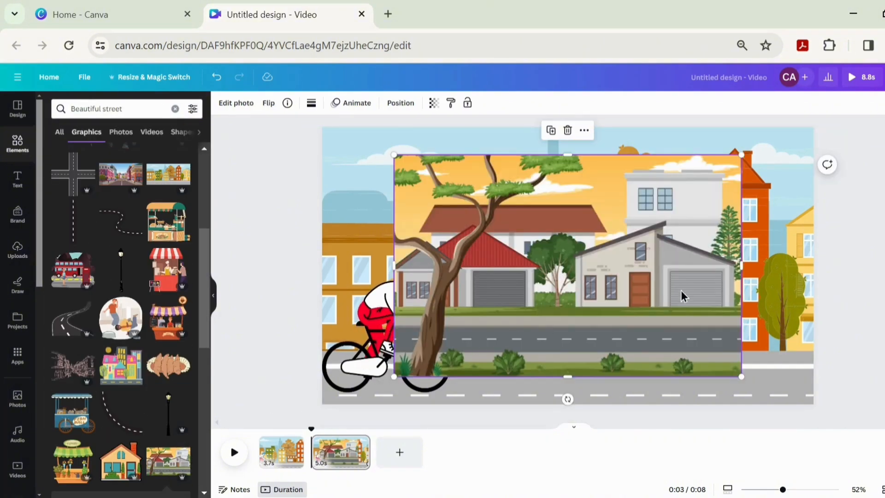
pyautogui.moveTo(584, 130)
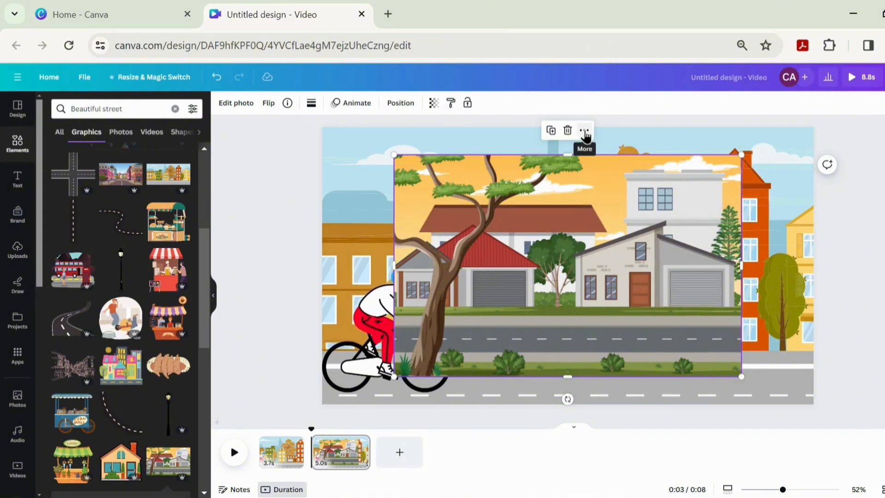
# Set the suburban houses graphic as page 2's background and add a blank third page
pyautogui.click(586, 130)
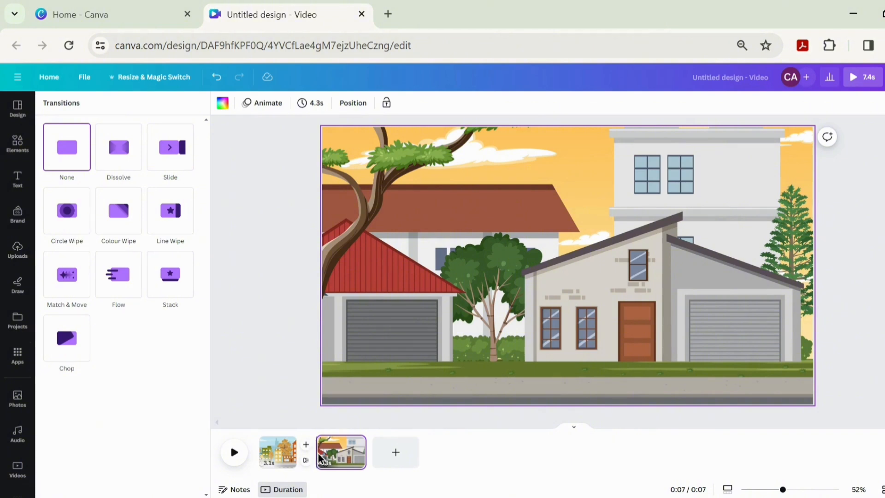
pyautogui.click(328, 451)
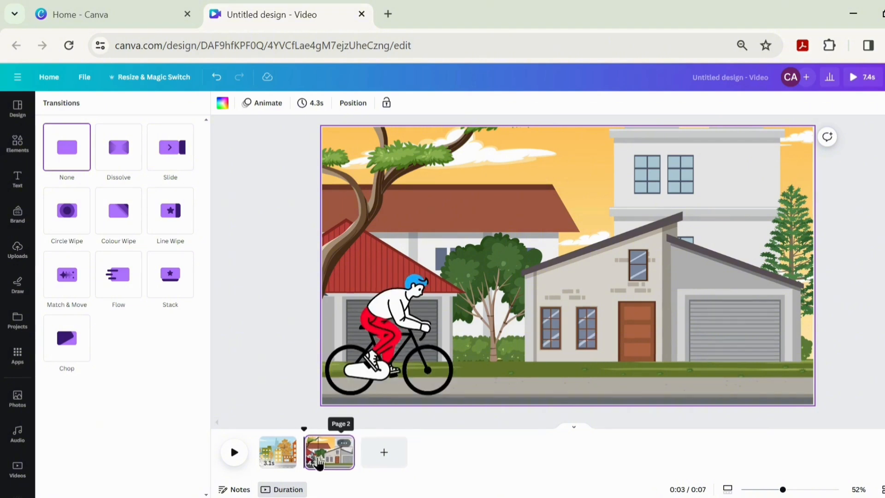
pyautogui.click(384, 451)
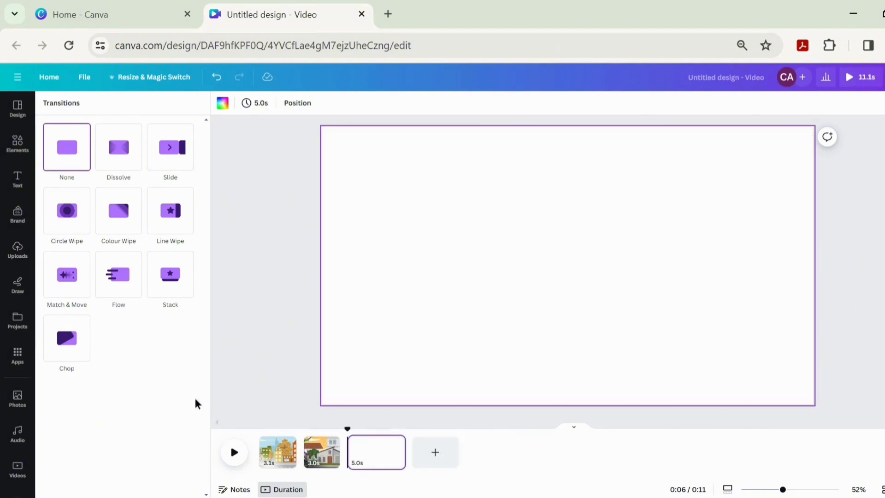
# Add the city road and pink car with couple from Recently used graphics
pyautogui.click(18, 145)
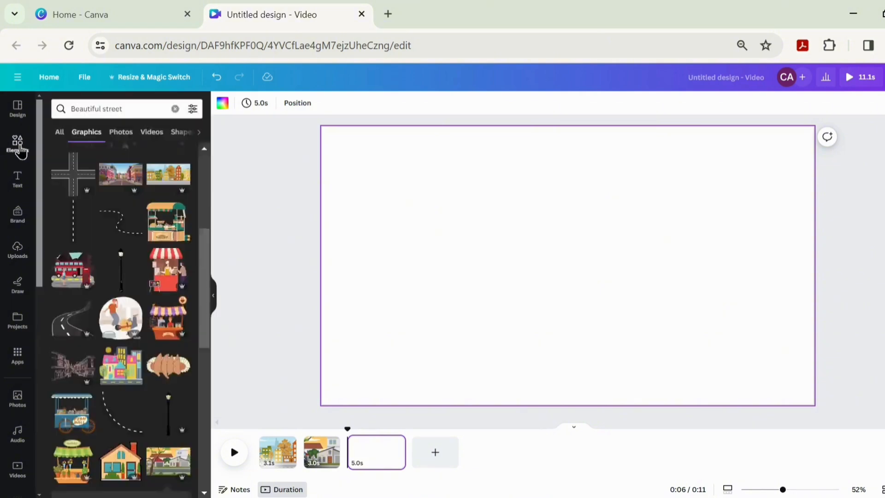
pyautogui.click(175, 108)
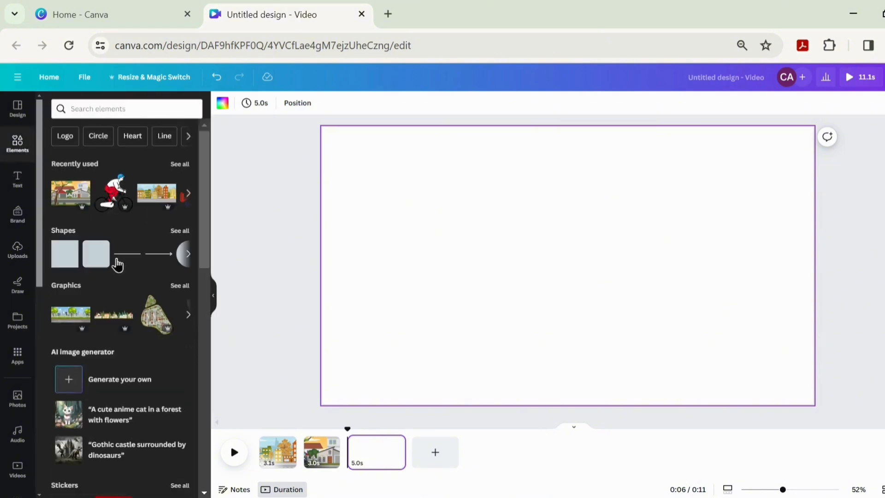
pyautogui.click(127, 108)
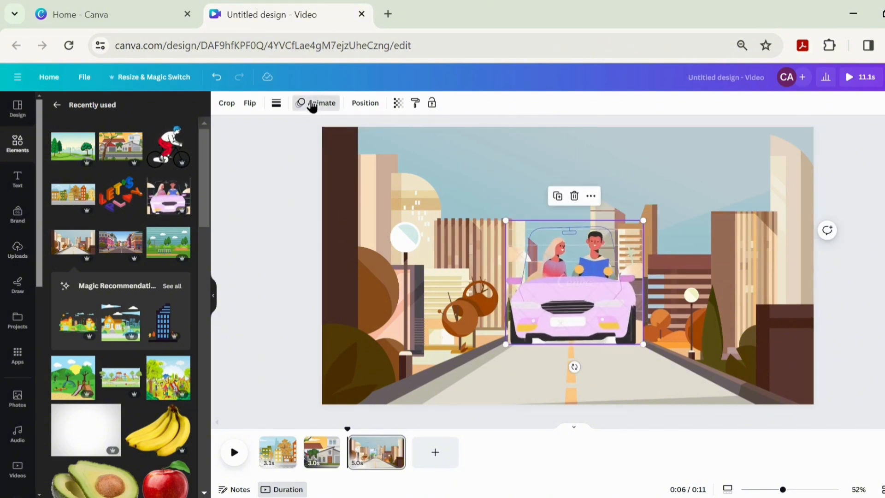
# Give the car a custom Create an Animation motion path
pyautogui.click(321, 102)
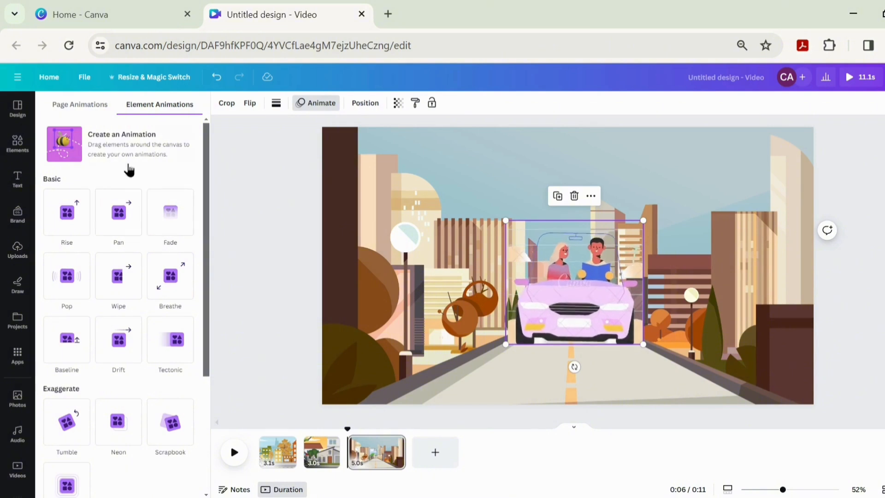
pyautogui.click(120, 144)
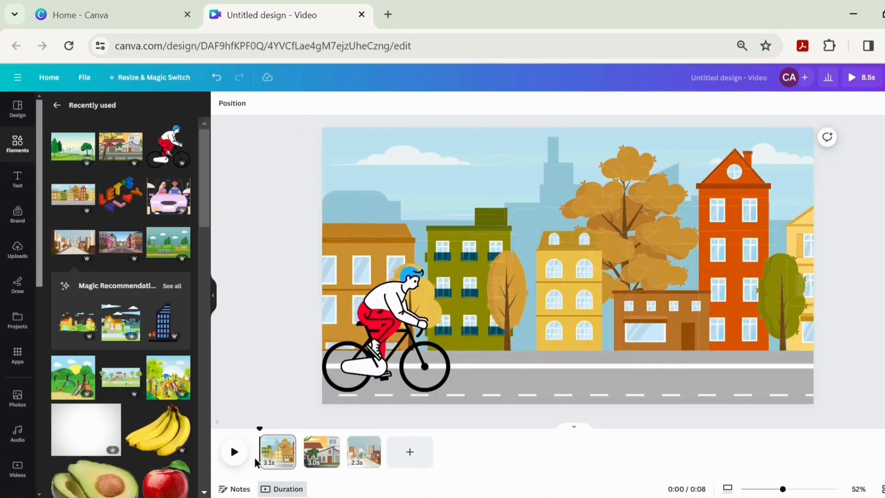
# Preview the video, add a fourth page with the playground scene, and return to page 2
pyautogui.click(233, 451)
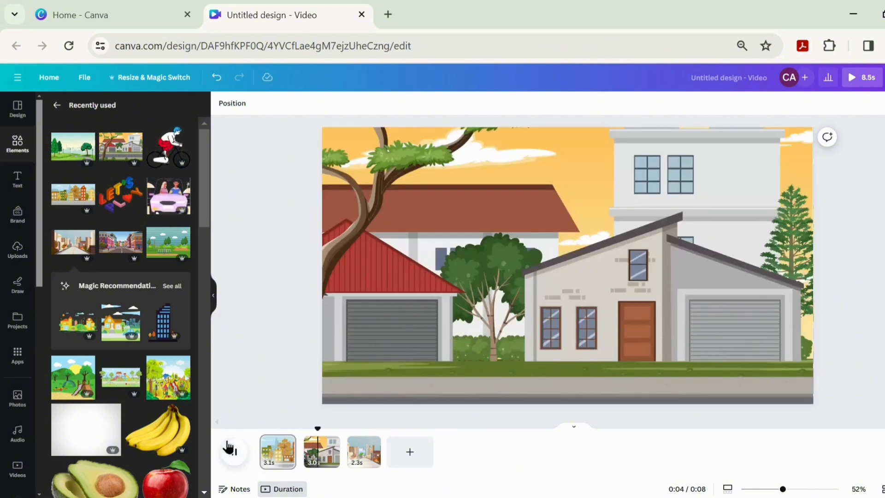
pyautogui.click(233, 452)
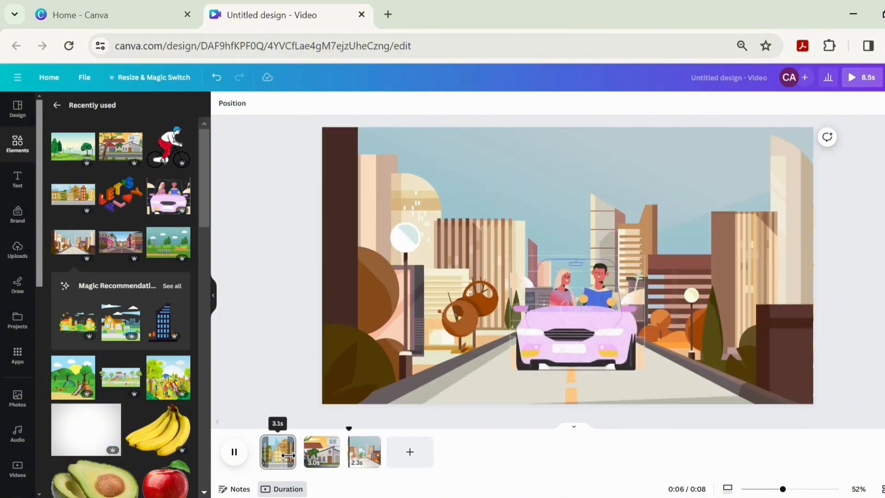
pyautogui.click(277, 452)
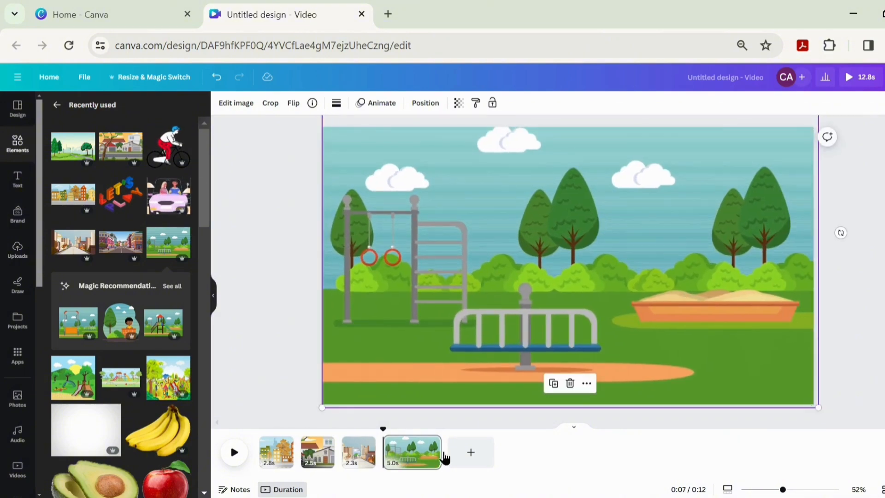
pyautogui.click(317, 452)
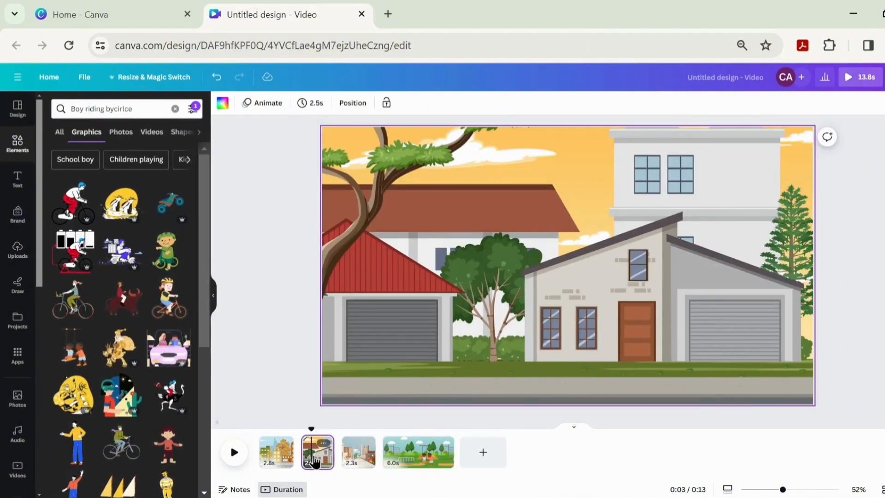